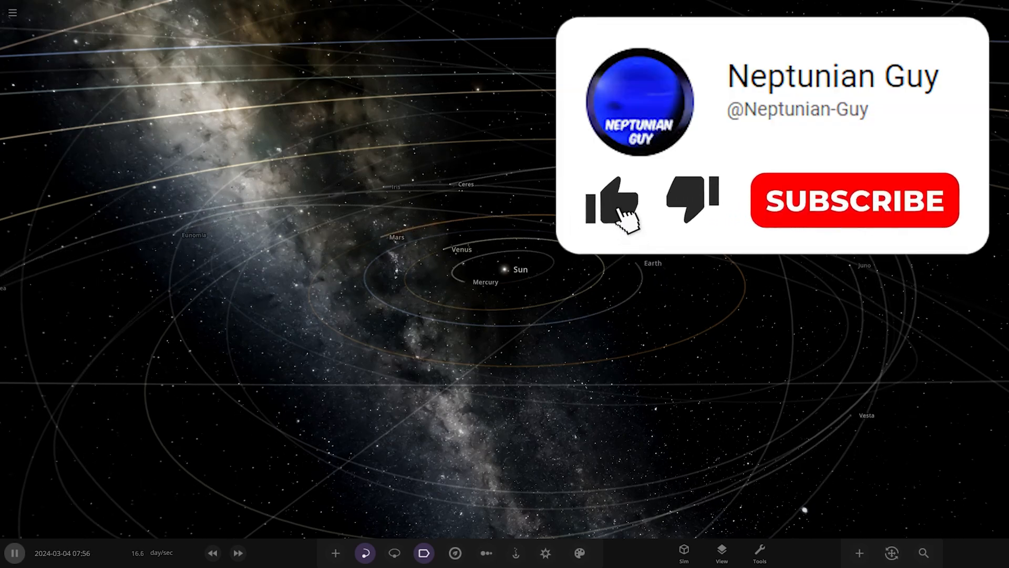
# Show the Workshop's Subscribed simulations list from the main menu.
pyautogui.click(610, 200)
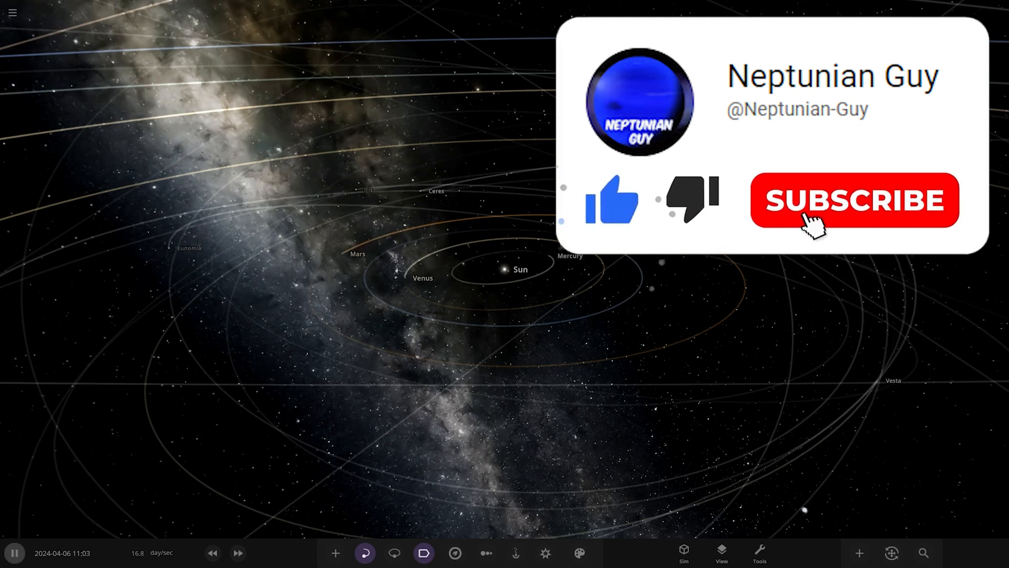
pyautogui.click(854, 200)
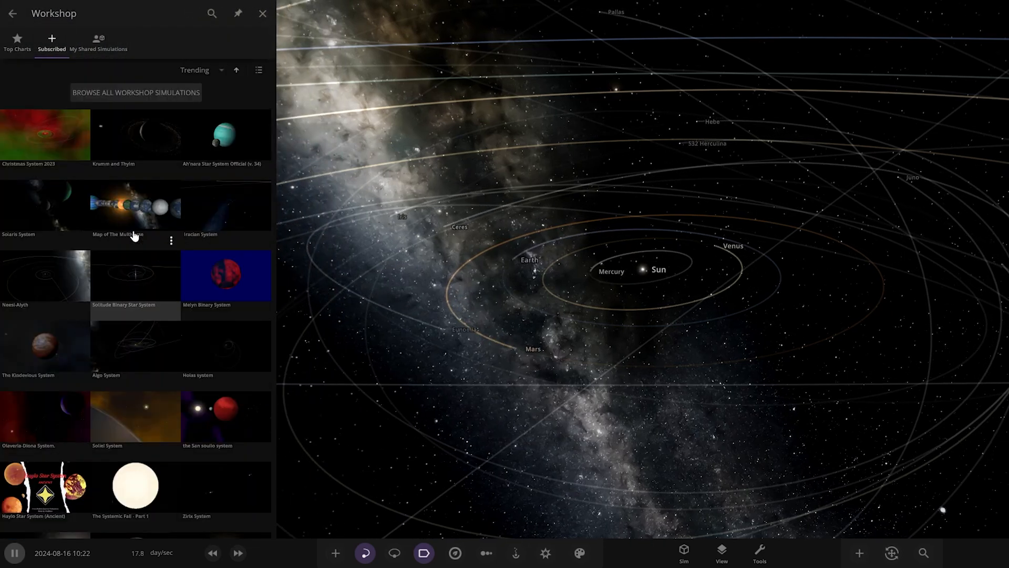
# Load the Krumm and Thylm simulation from its Subscribed thumbnail.
pyautogui.click(263, 12)
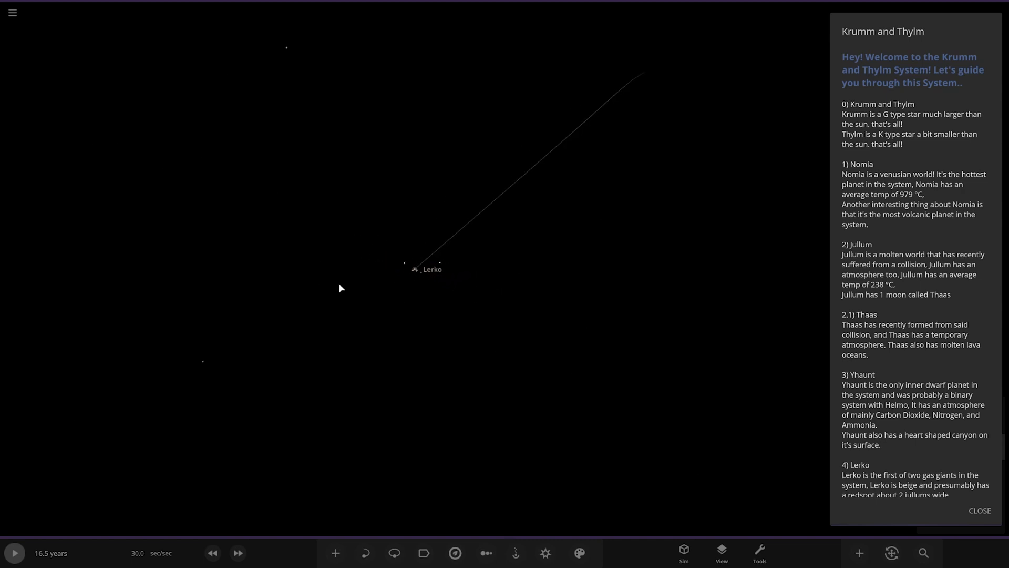
# Focus on the two binary stars, then show planet Nomia's Visuals properties.
pyautogui.click(373, 282)
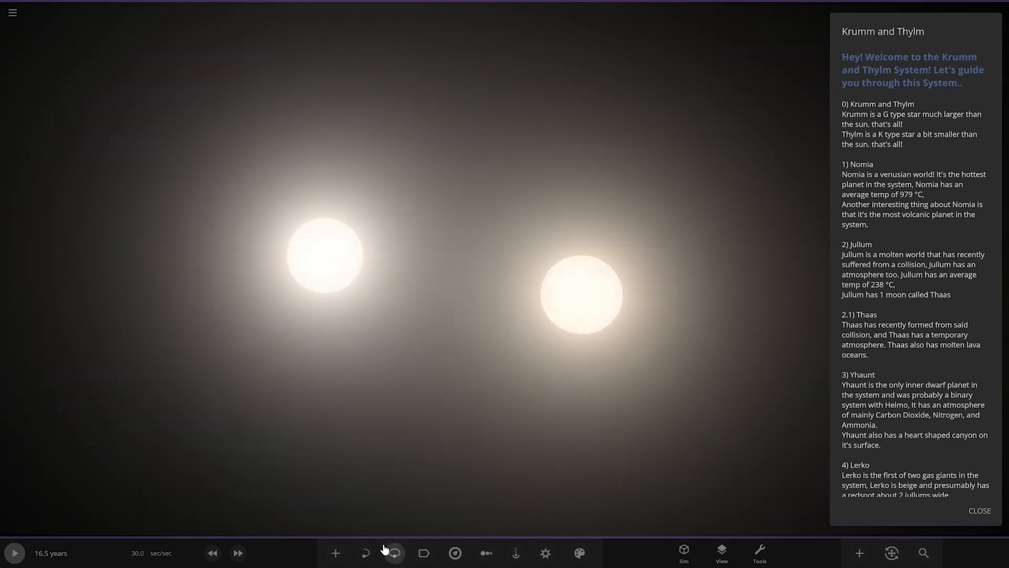
pyautogui.click(394, 552)
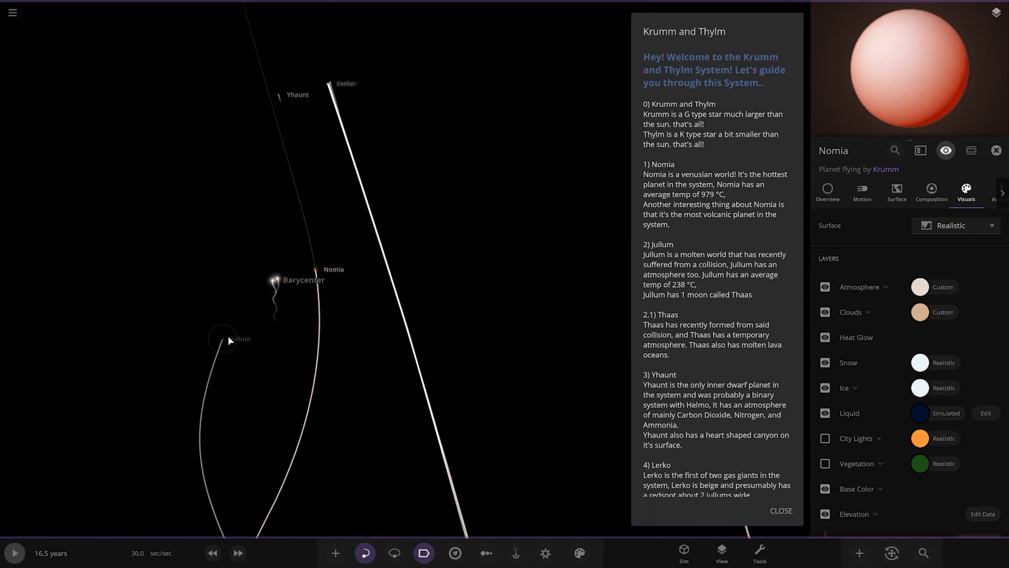
# Select Jullum, fly to its moon Thaas, and scroll the guide to Lerko.
pyautogui.click(222, 339)
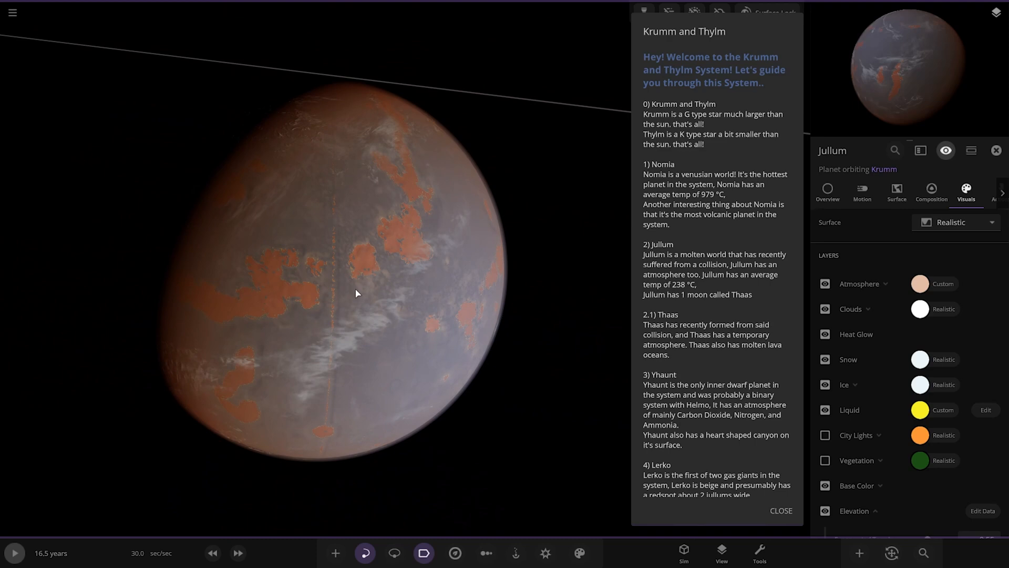
pyautogui.scroll(-3)
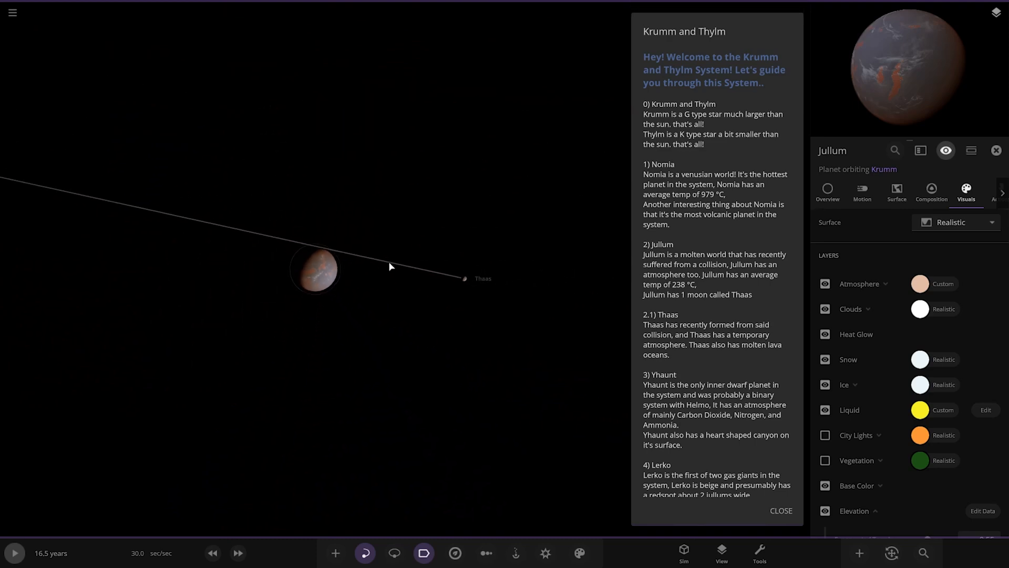
pyautogui.click(464, 278)
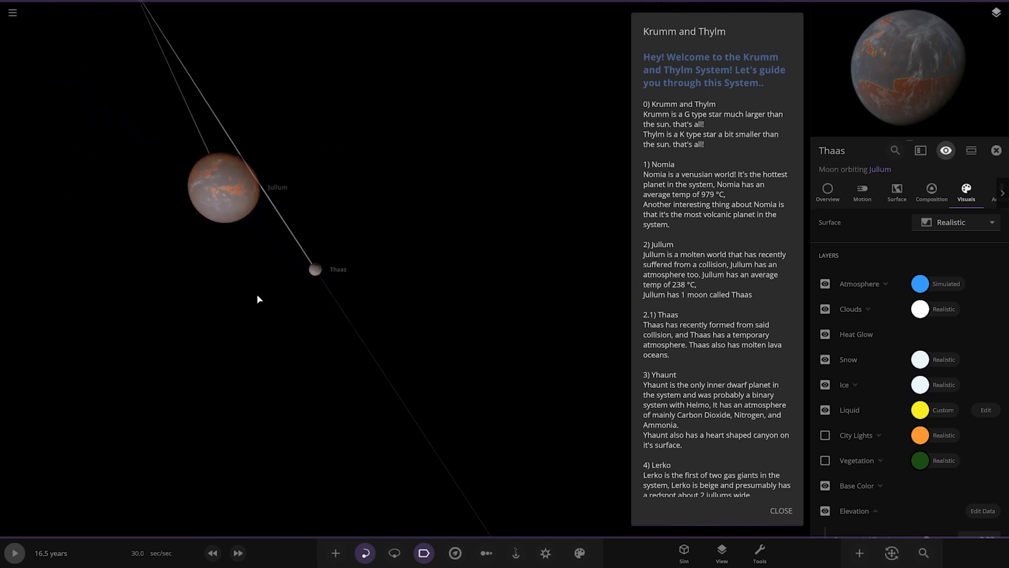
pyautogui.doubleClick(314, 269)
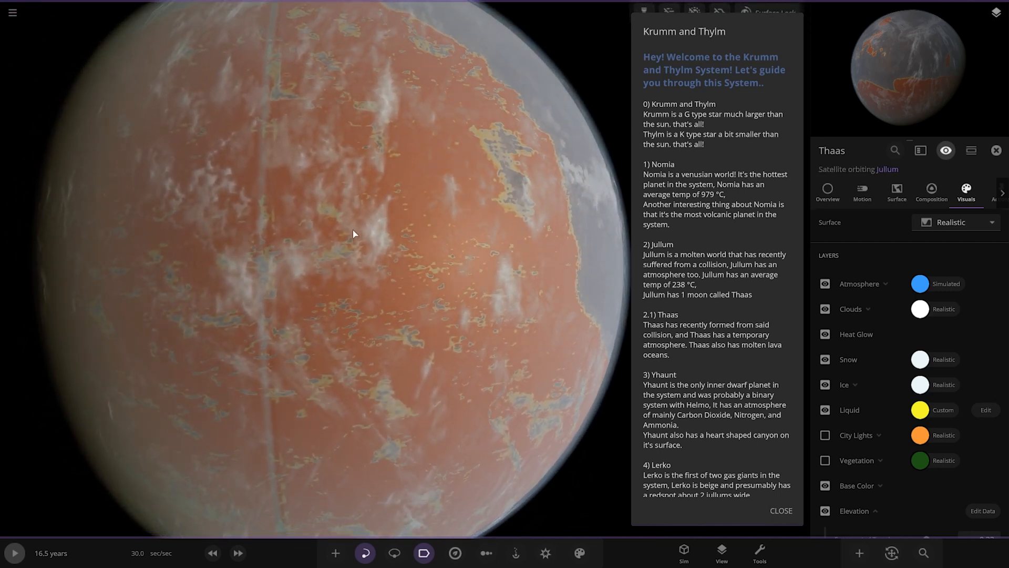
pyautogui.scroll(-3)
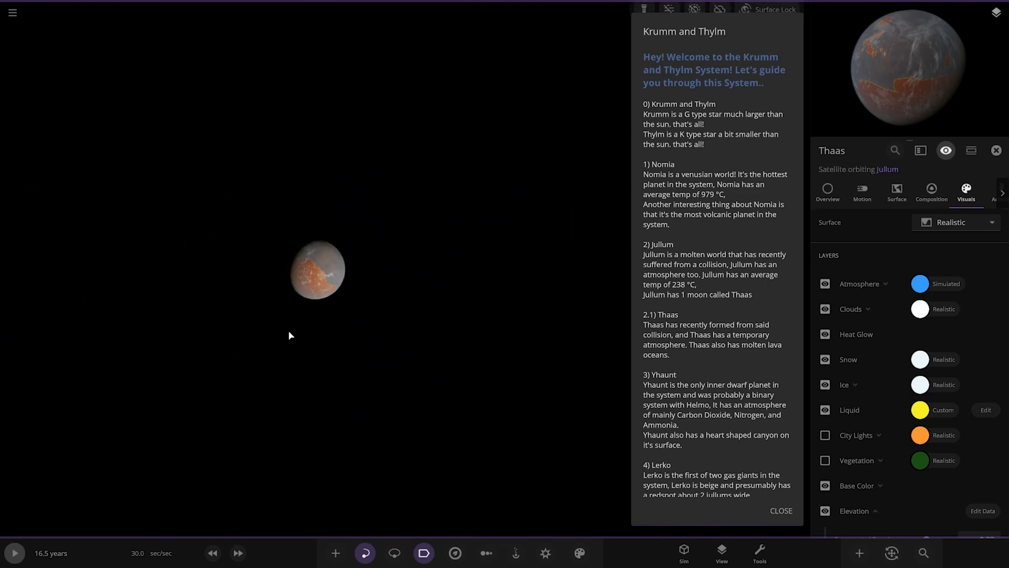
pyautogui.scroll(-3)
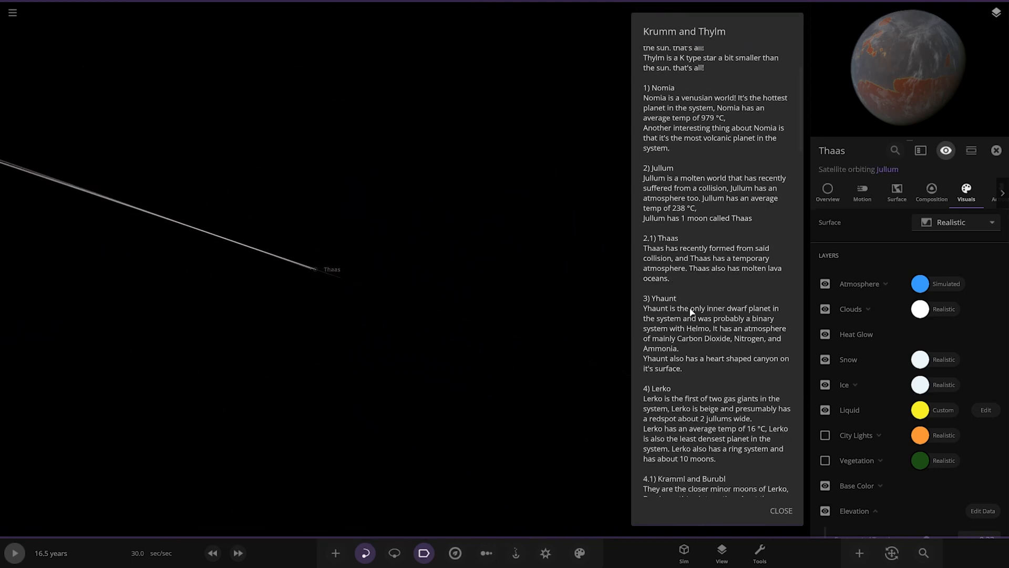
pyautogui.scroll(-3)
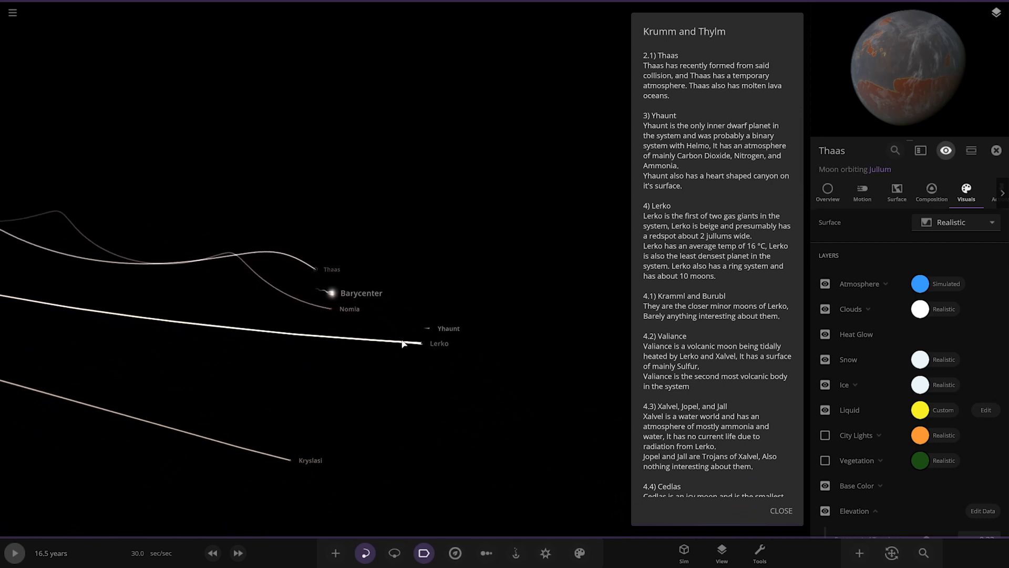
# Focus on dwarf planet Yhaunt, then move on to select gas giant Lerko.
pyautogui.click(425, 328)
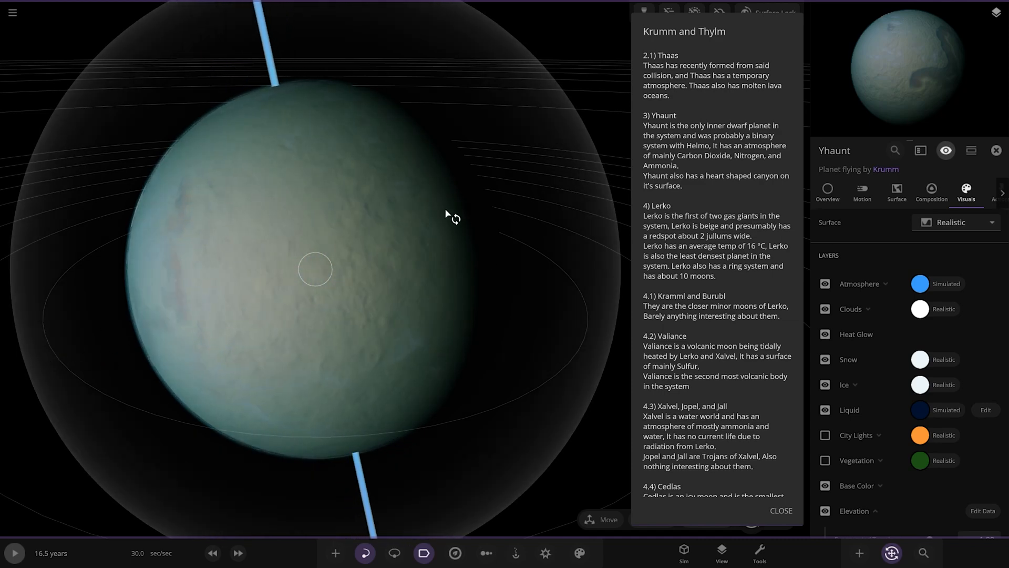
pyautogui.scroll(-3)
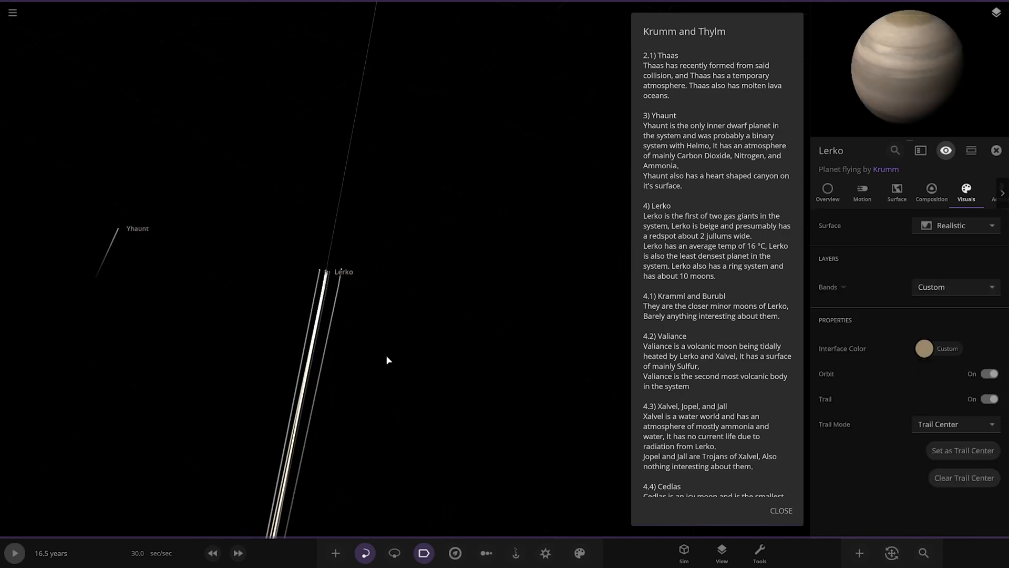
# Fly to ringed Lerko, then select and focus on its volcanic moon Valiance.
pyautogui.click(996, 150)
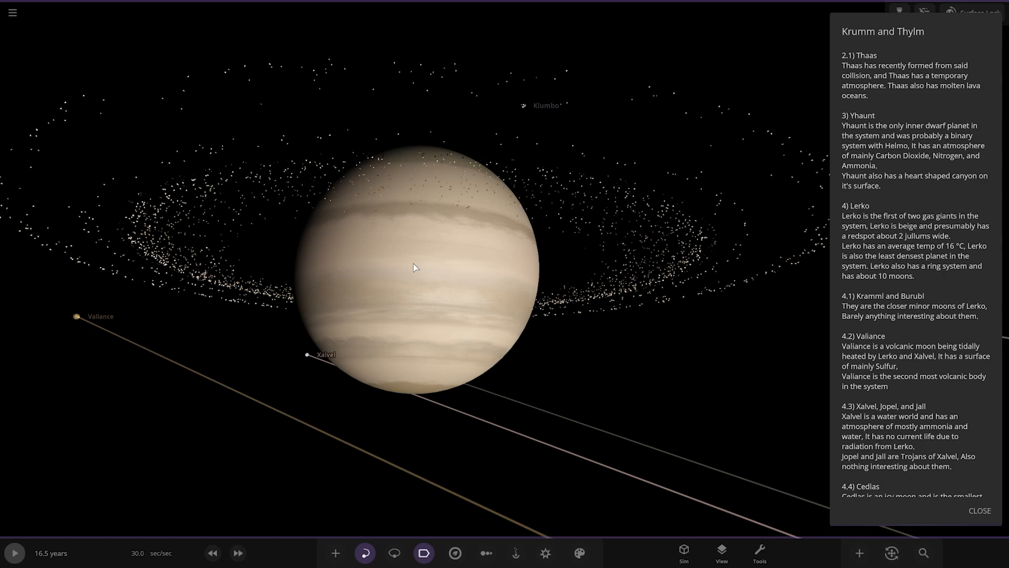
pyautogui.scroll(-3)
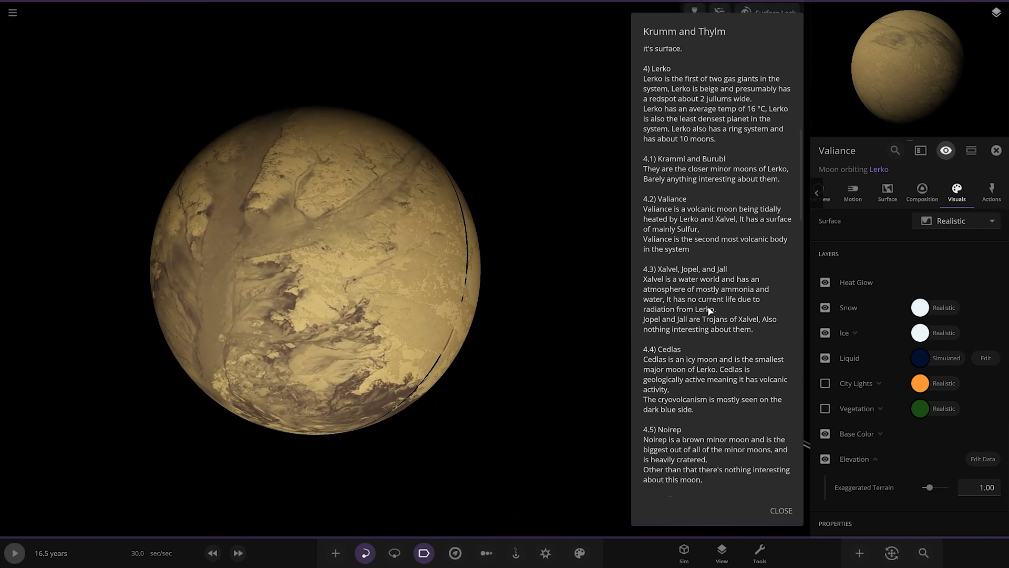
# Zoom out over Lerko's moons, scroll the guide, and fly to moon Noirep.
pyautogui.scroll(-3)
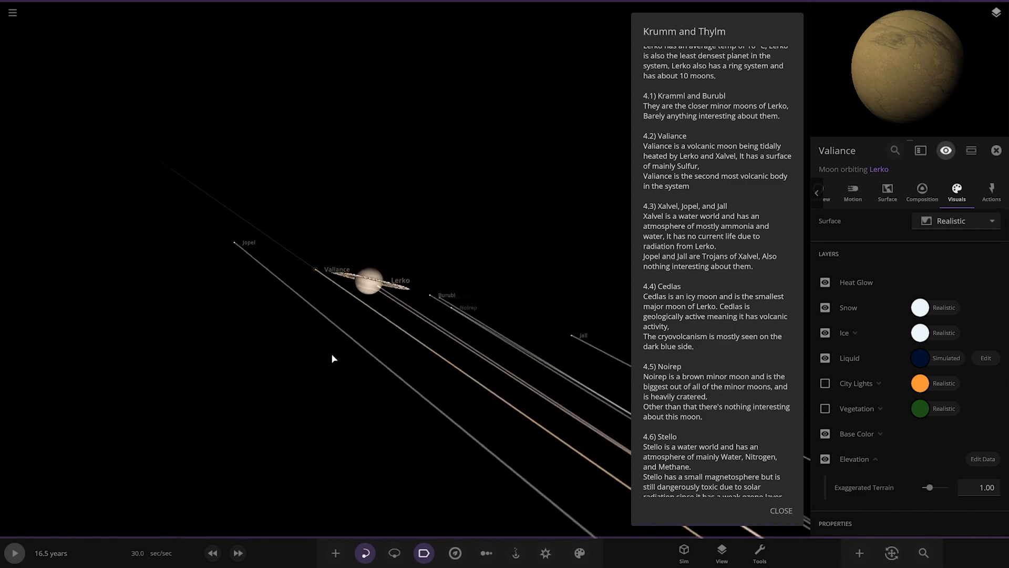
pyautogui.scroll(-3)
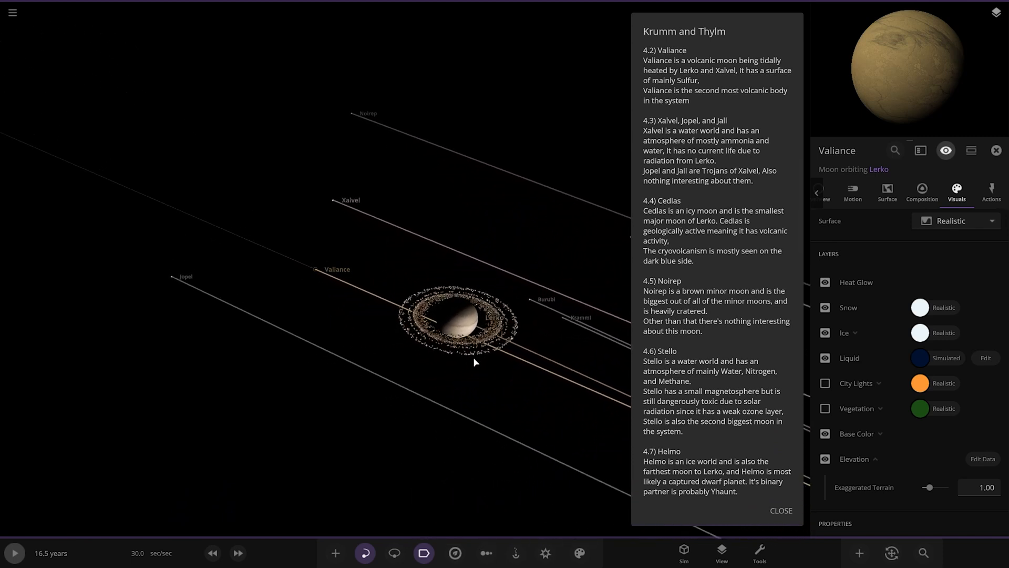
pyautogui.click(557, 390)
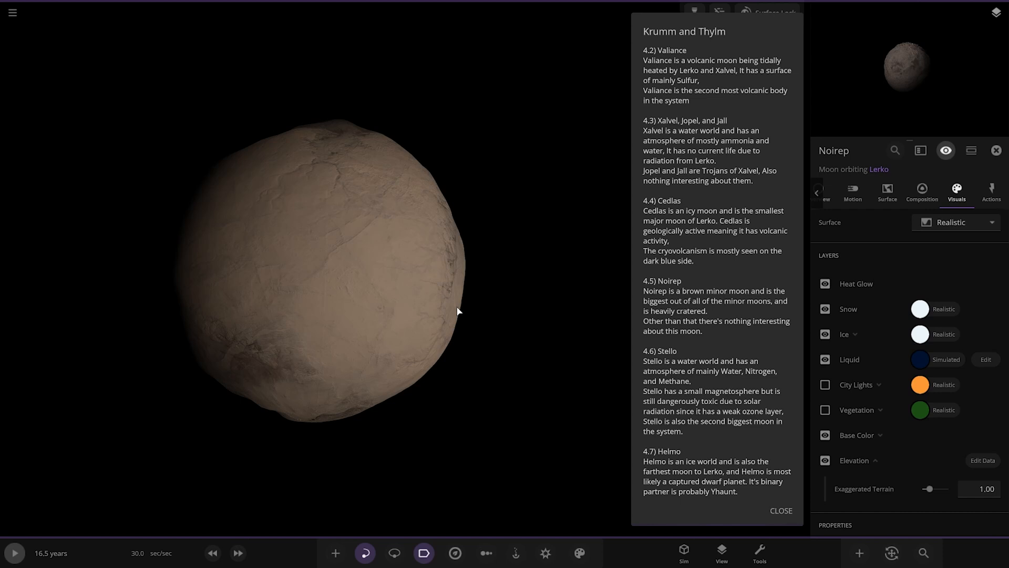
# View the water-world moon Stello up close.
pyautogui.scroll(-3)
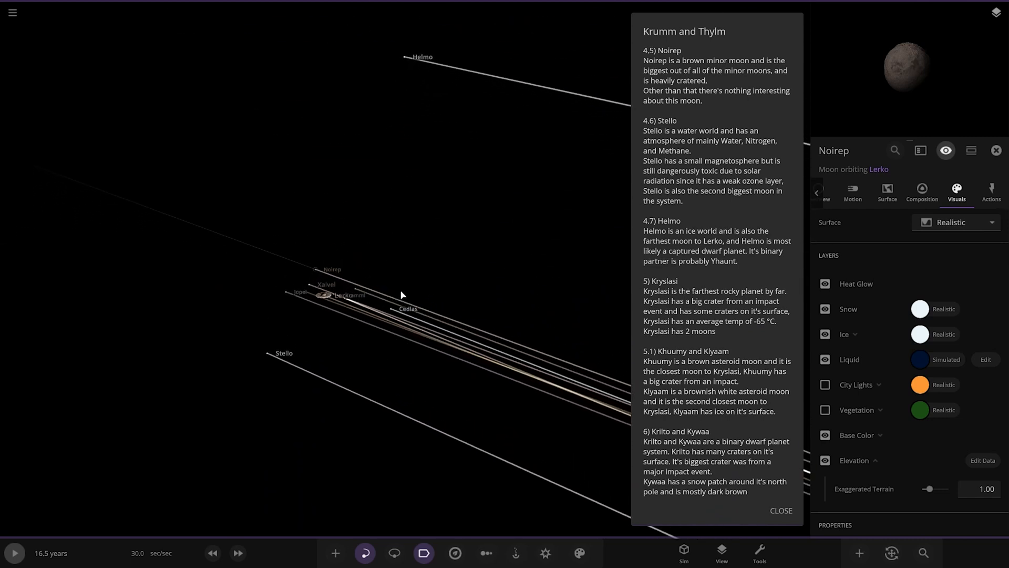
pyautogui.click(283, 352)
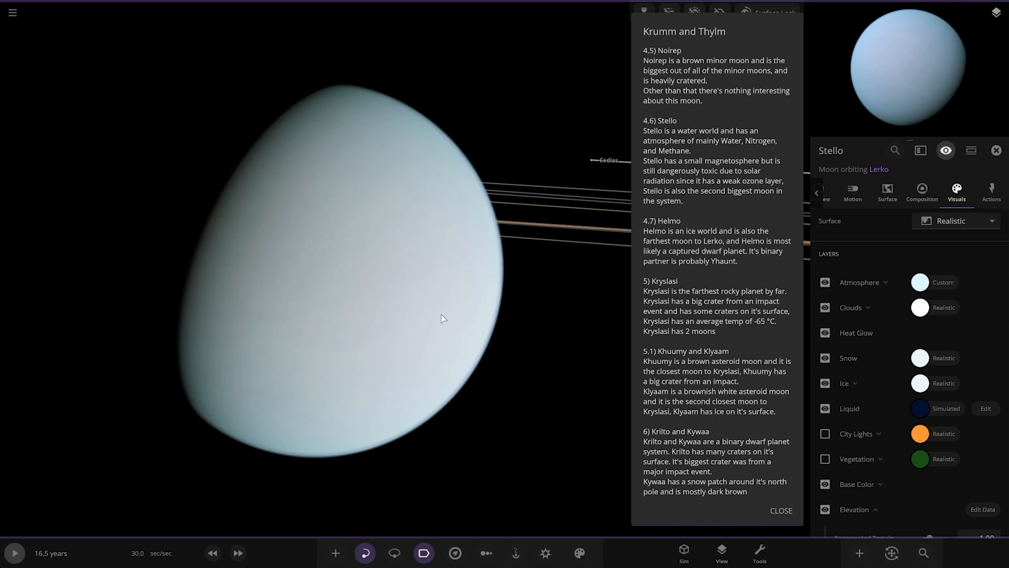
pyautogui.moveTo(812, 307)
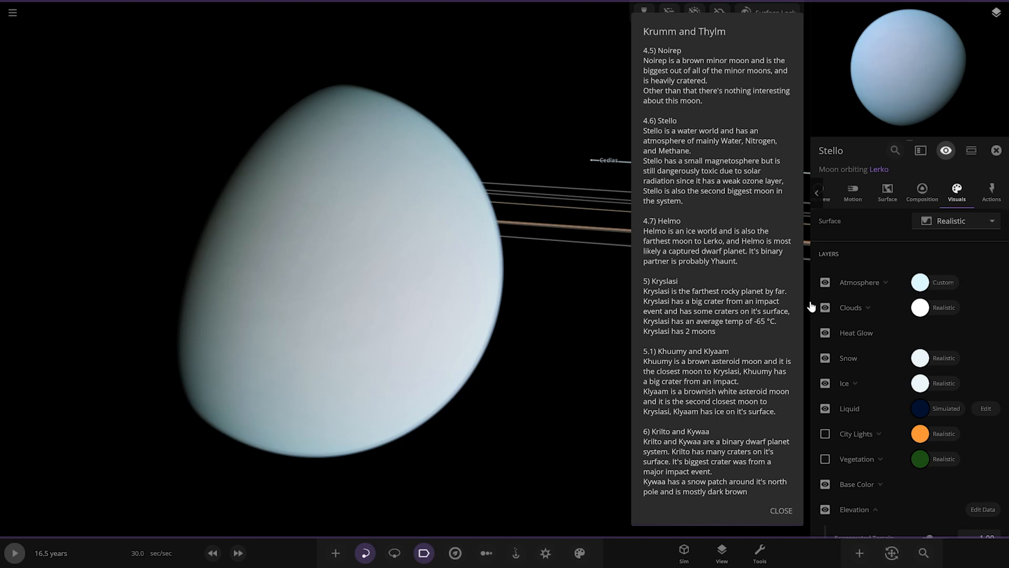
pyautogui.click(825, 281)
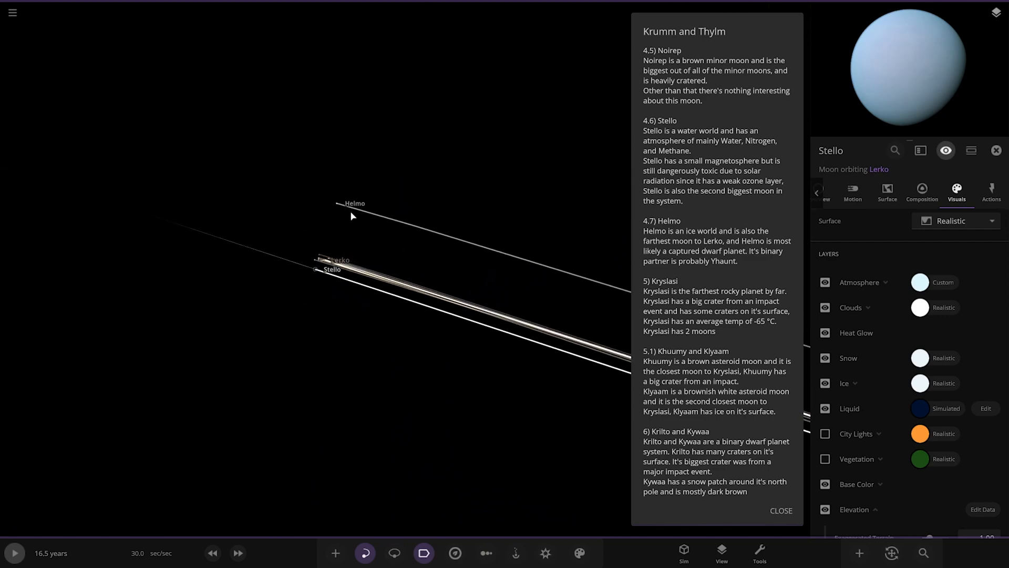
# View the ice moon Helmo up close, then select dwarf planet Yhaunt.
pyautogui.click(335, 204)
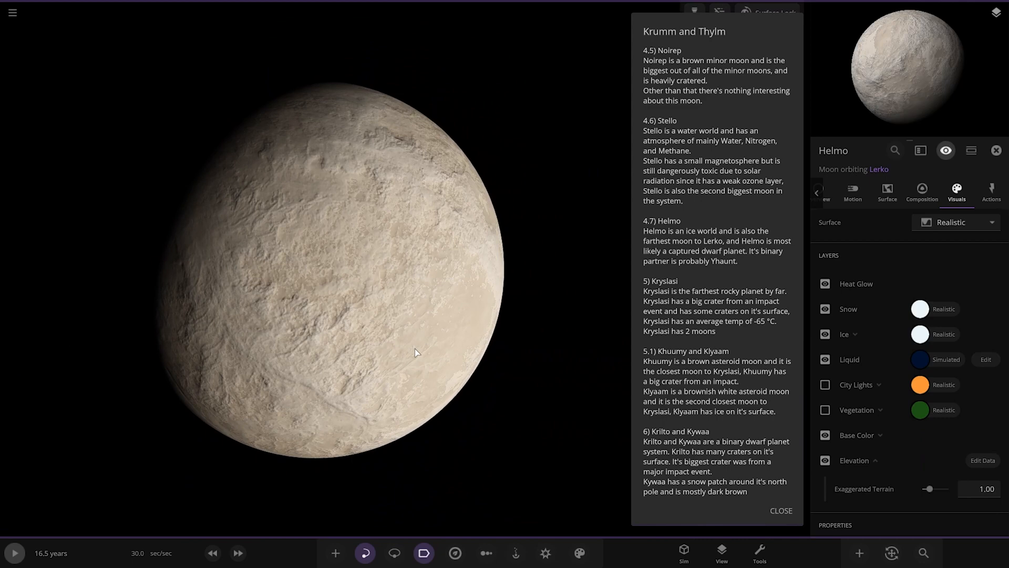
pyautogui.scroll(-3)
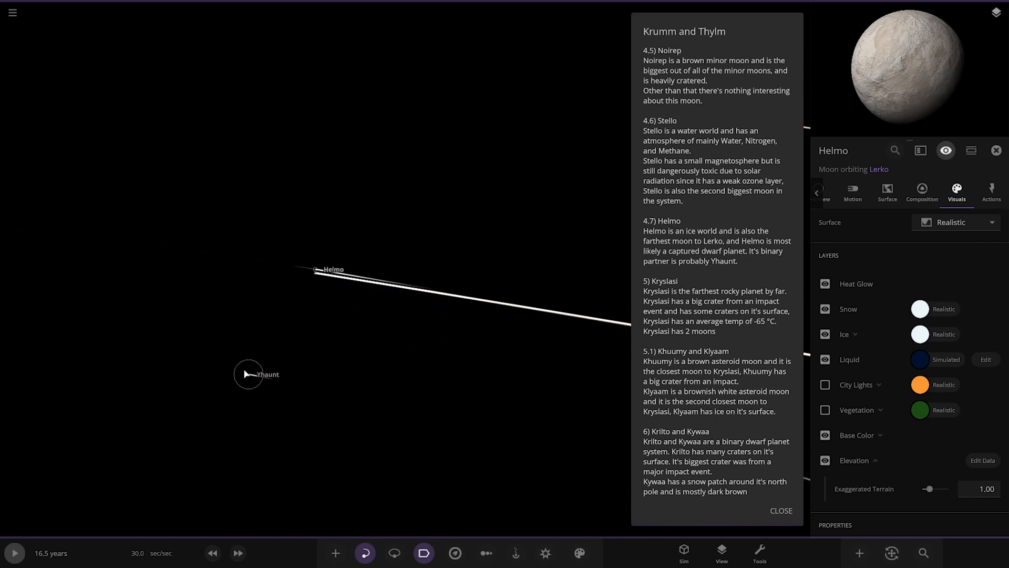
pyautogui.click(248, 374)
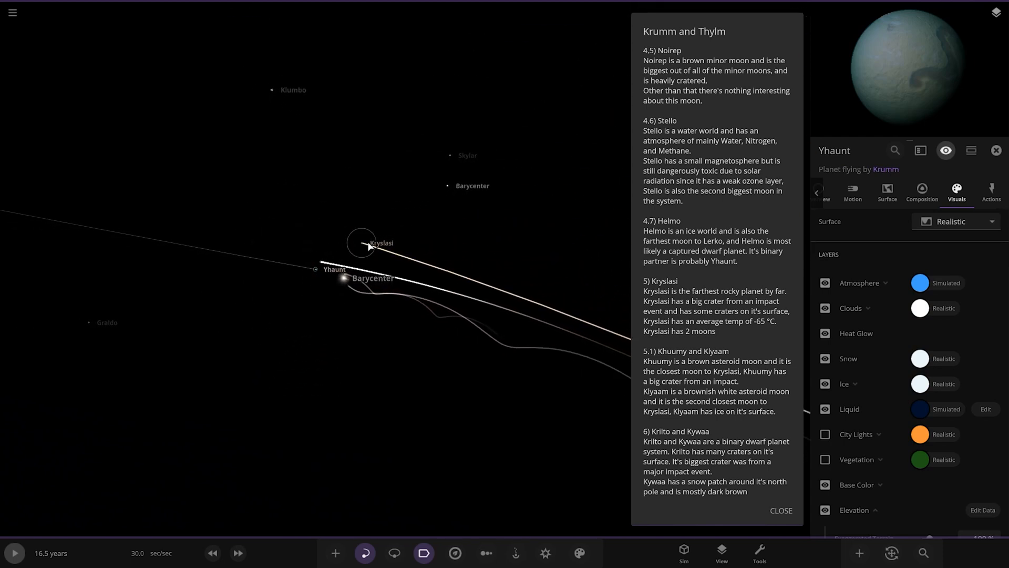
# Select rocky planet Kryslasi and view its surface up close.
pyautogui.click(361, 243)
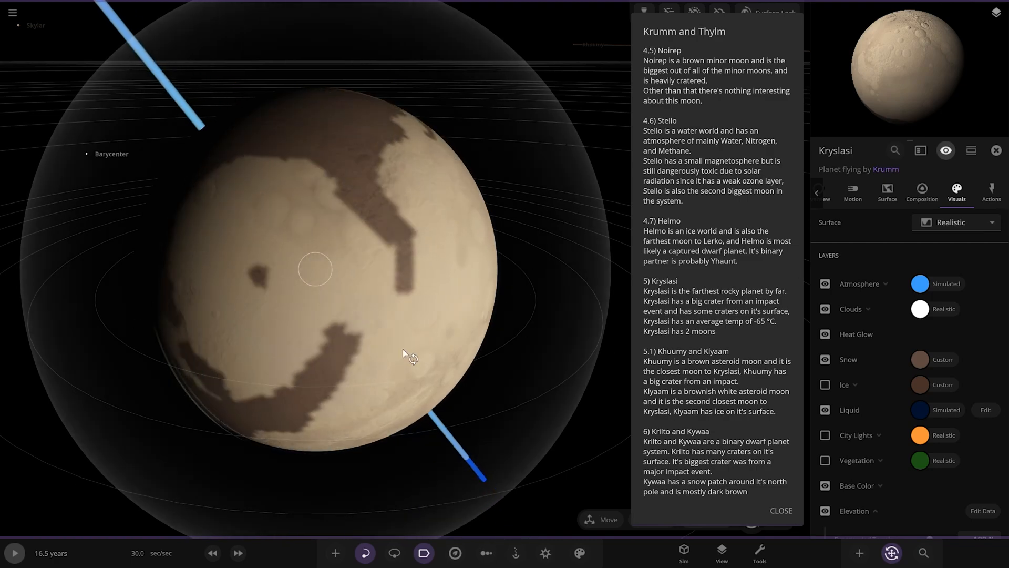
pyautogui.scroll(-3)
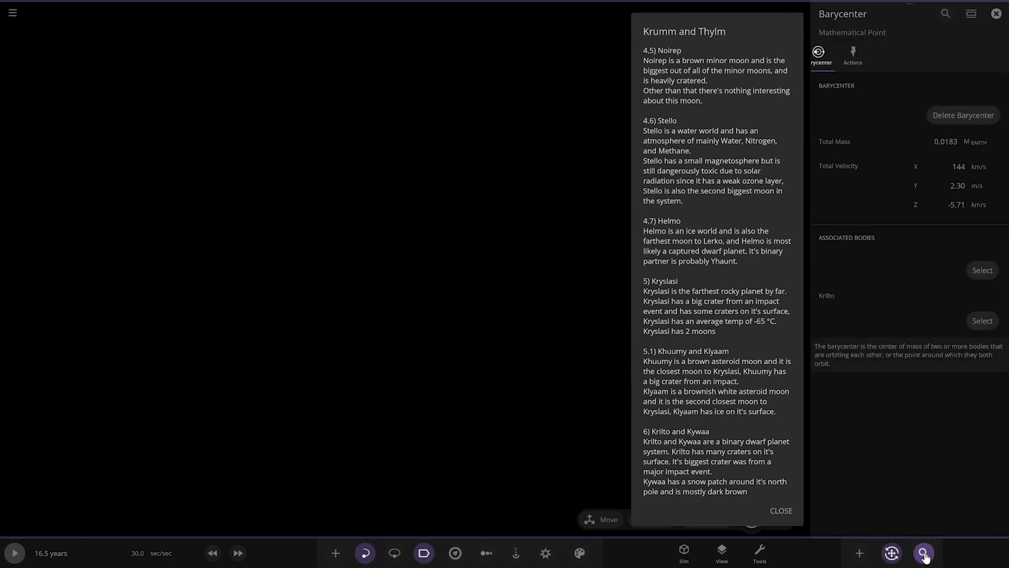
# Search the object browser for 'khu' to find Kryslasi's moon Khuumy.
pyautogui.click(924, 553)
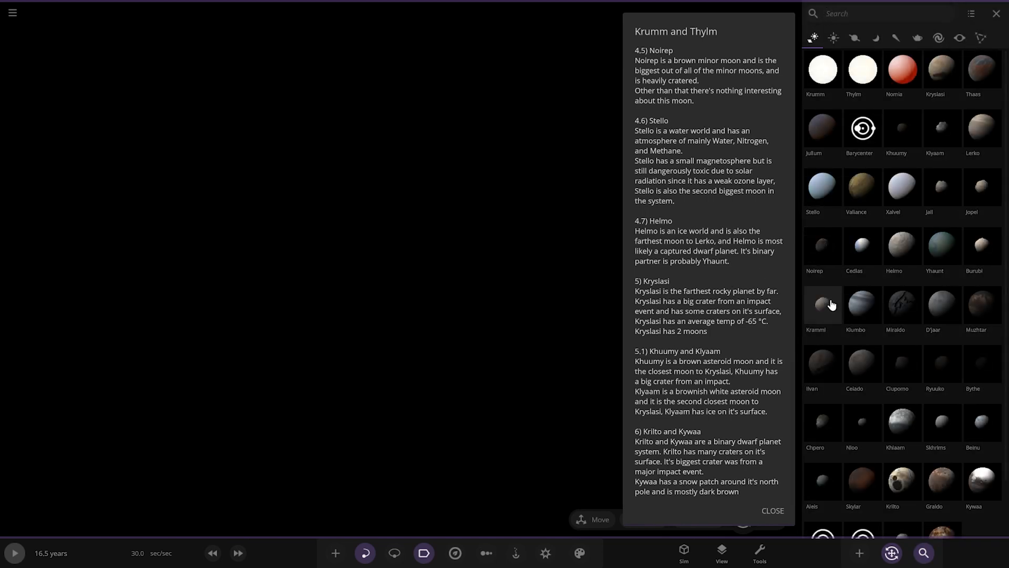
pyautogui.write('k')
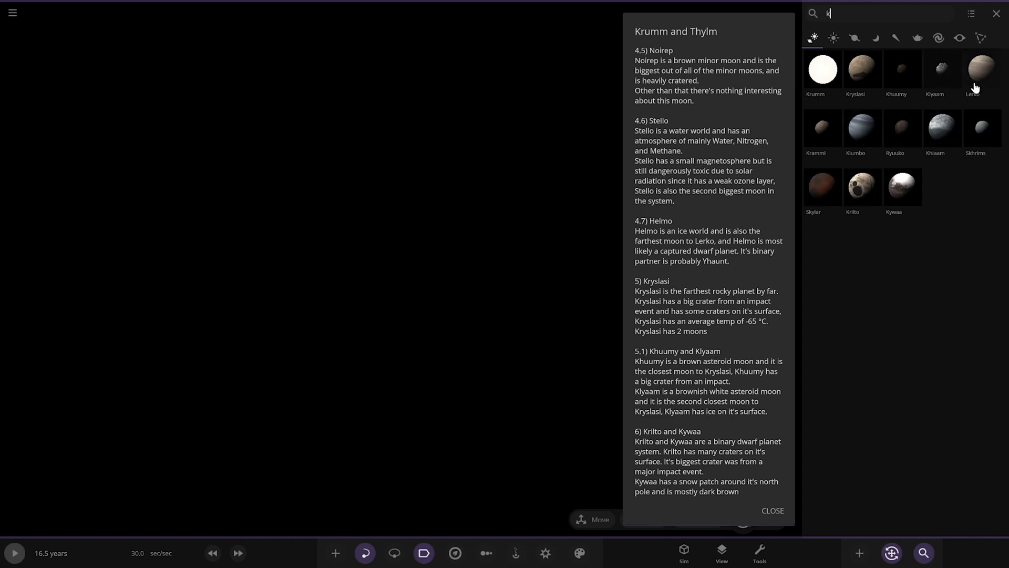
pyautogui.write('h')
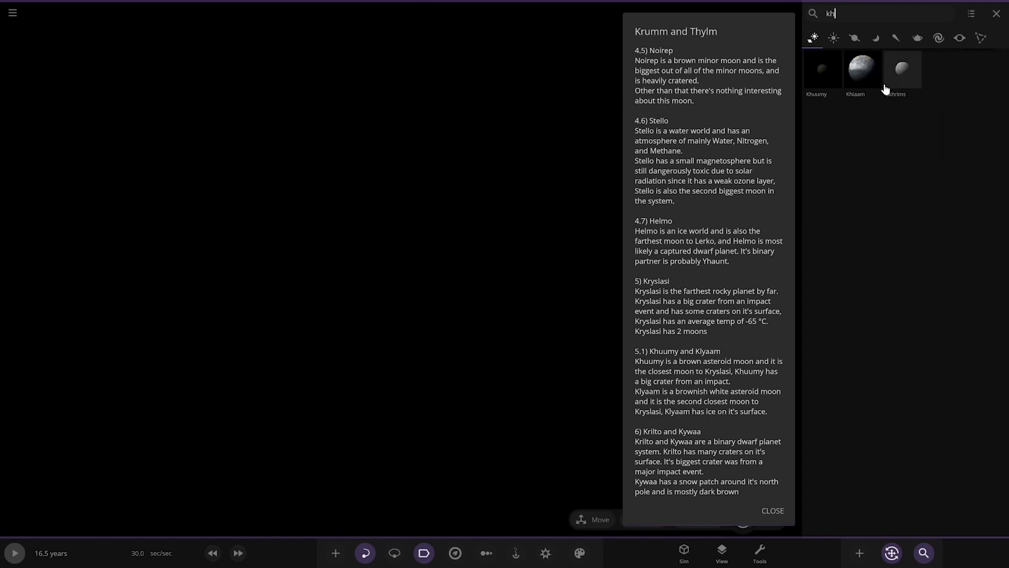
pyautogui.write('u')
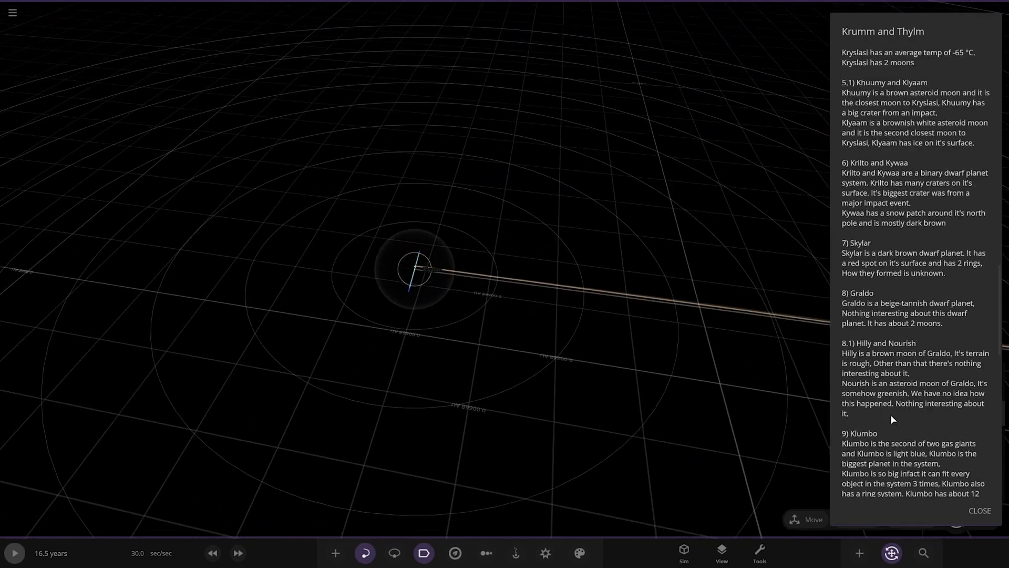
# Zoom in on the white-and-brown body as the guide reaches the Krilto and Kywaa entry.
pyautogui.scroll(-3)
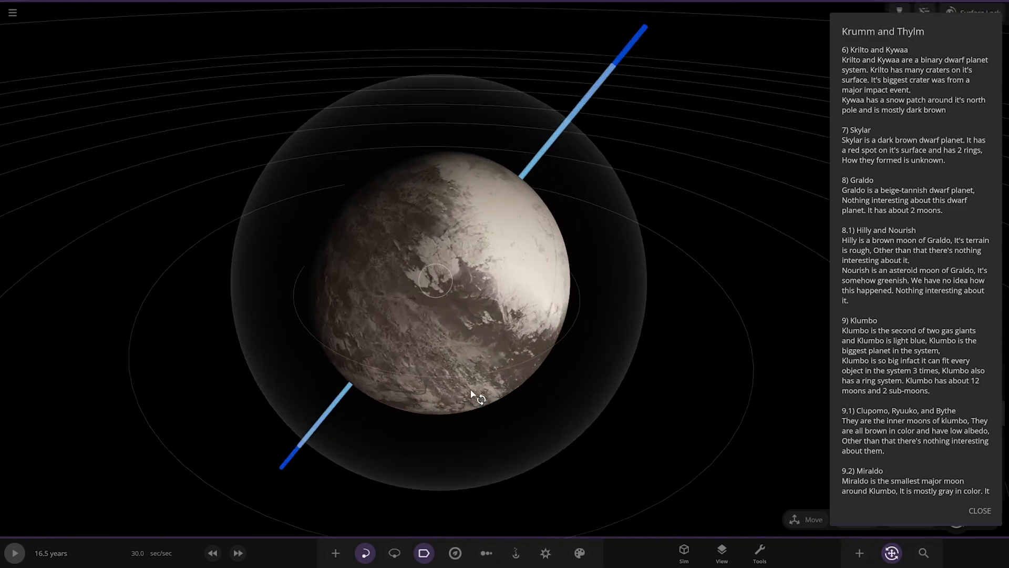
pyautogui.scroll(-3)
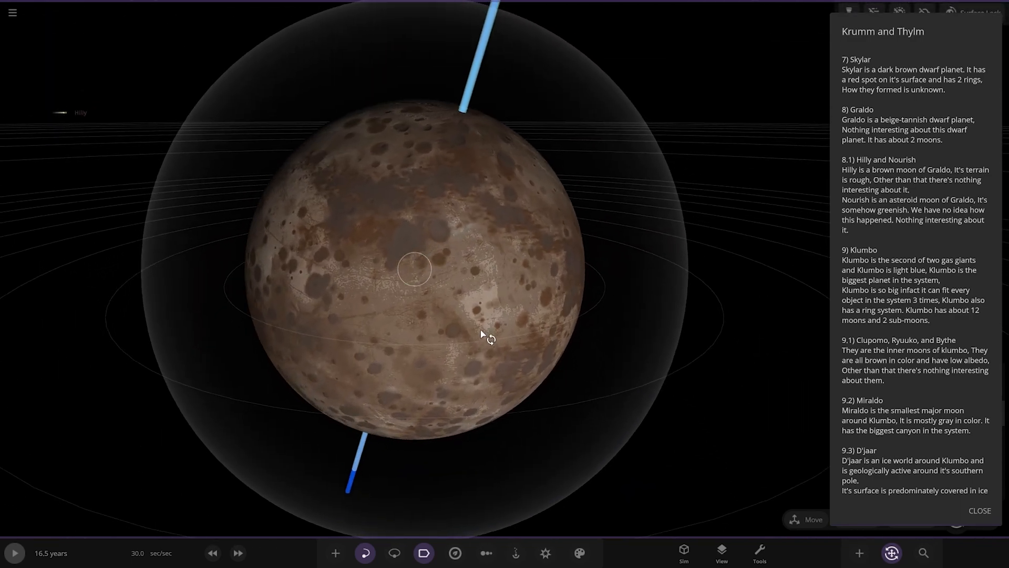
# Zoom in on the heavily cratered brown body, then the mottled tan-brown one.
pyautogui.scroll(-3)
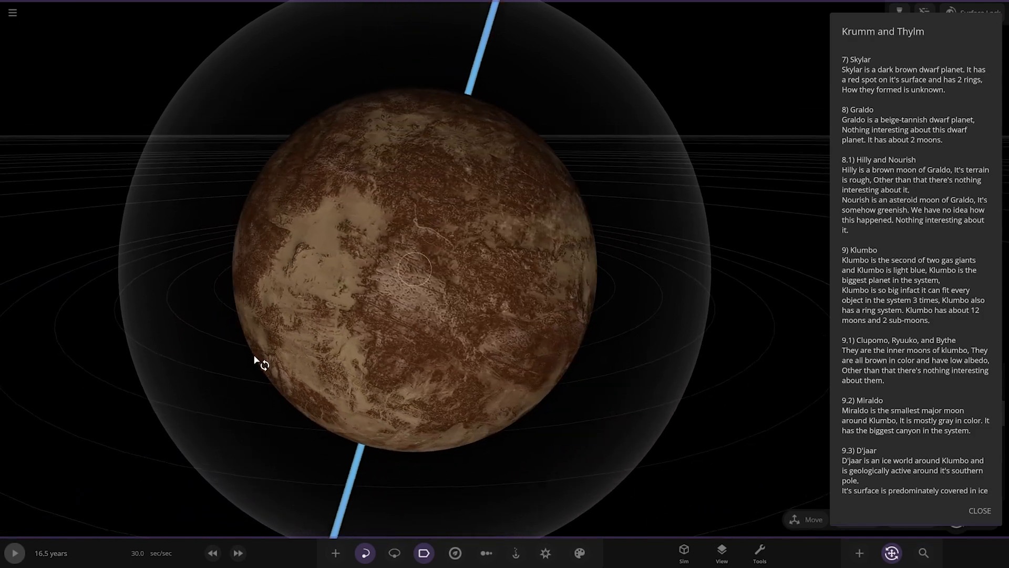
pyautogui.scroll(-3)
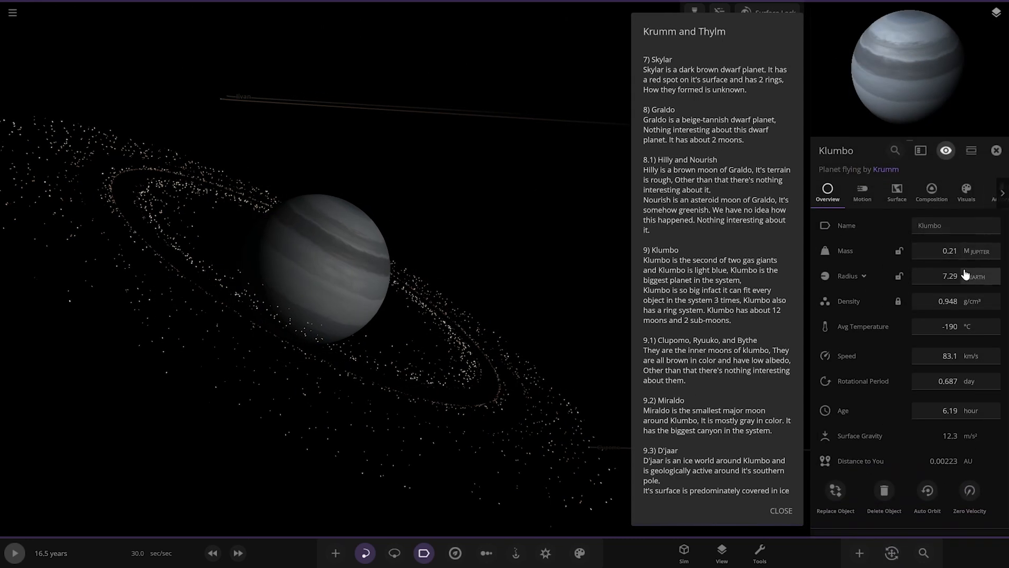
pyautogui.moveTo(972, 250)
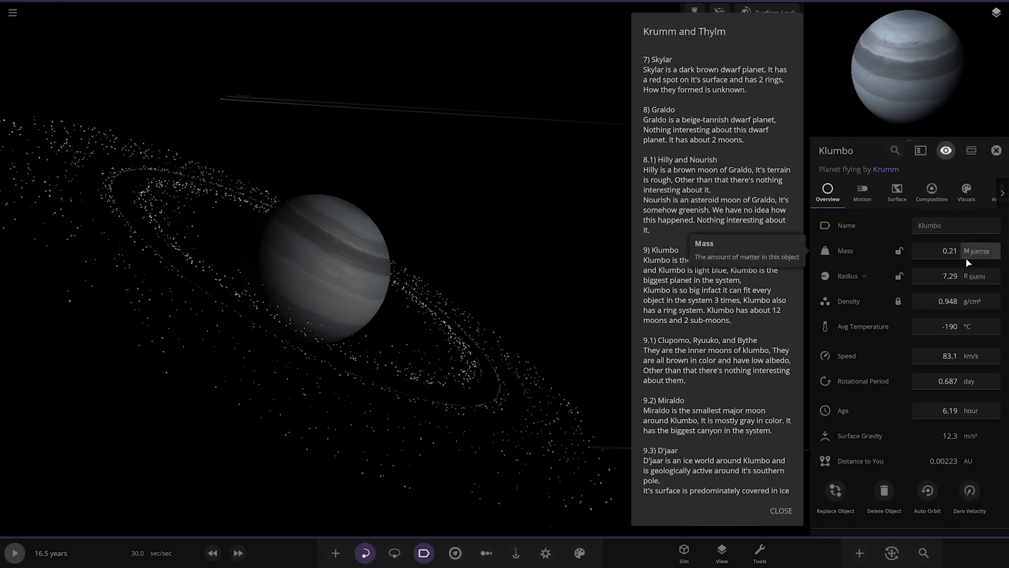
# Close Klumbo's overview properties for a wider view of its moons' orbit lines.
pyautogui.click(979, 276)
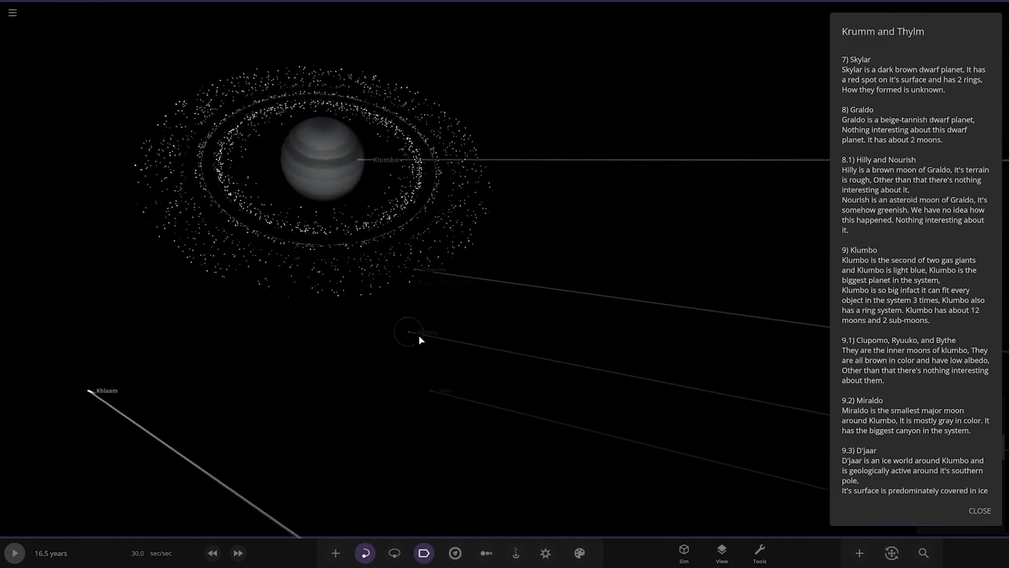
# Select moons Ryuuko, Bythe, Miraldo and Muzhtar, scrolling the guide to Beinu and Aleis.
pyautogui.click(410, 332)
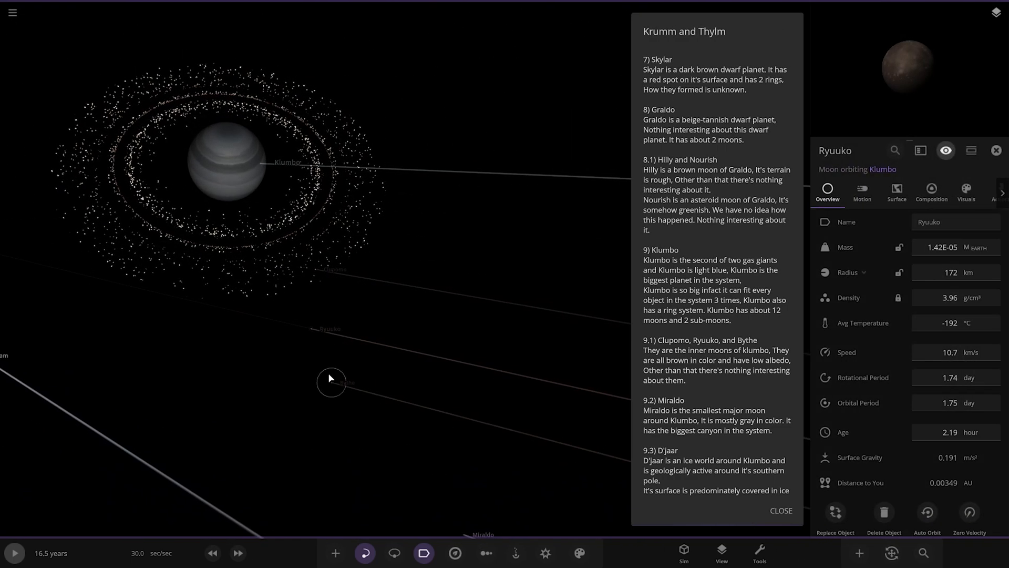
pyautogui.click(338, 380)
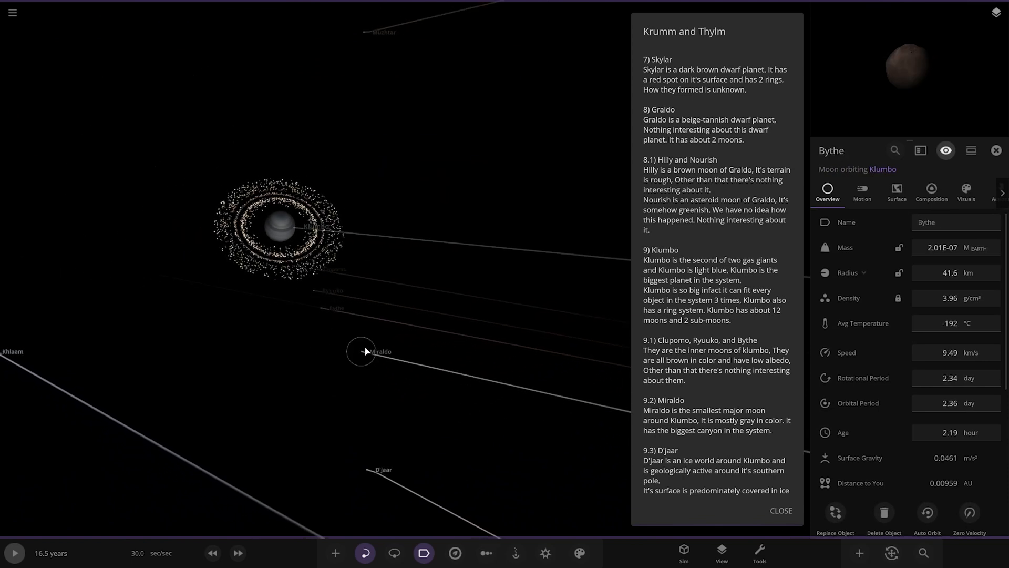
pyautogui.click(363, 352)
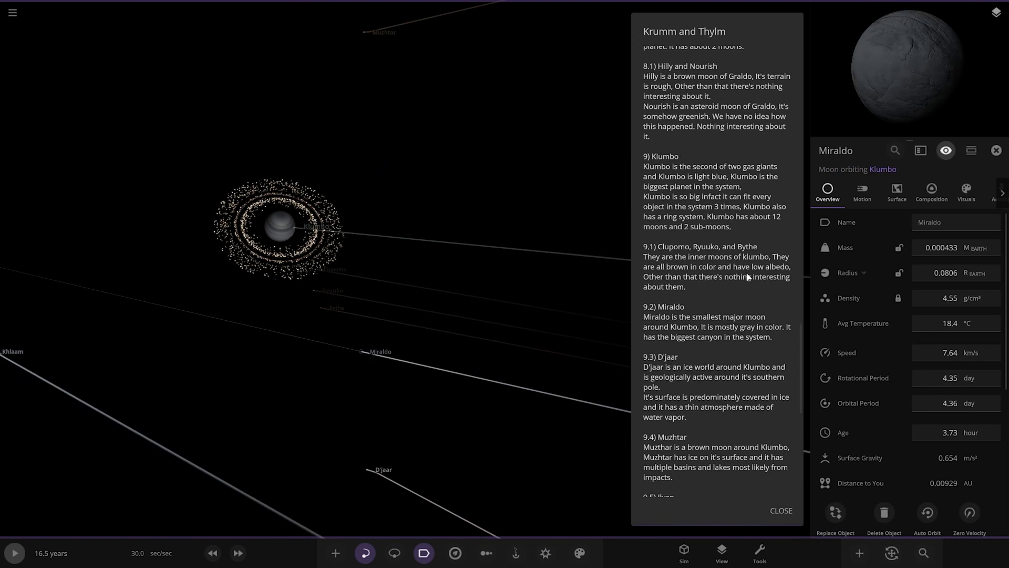
pyautogui.moveTo(676, 298)
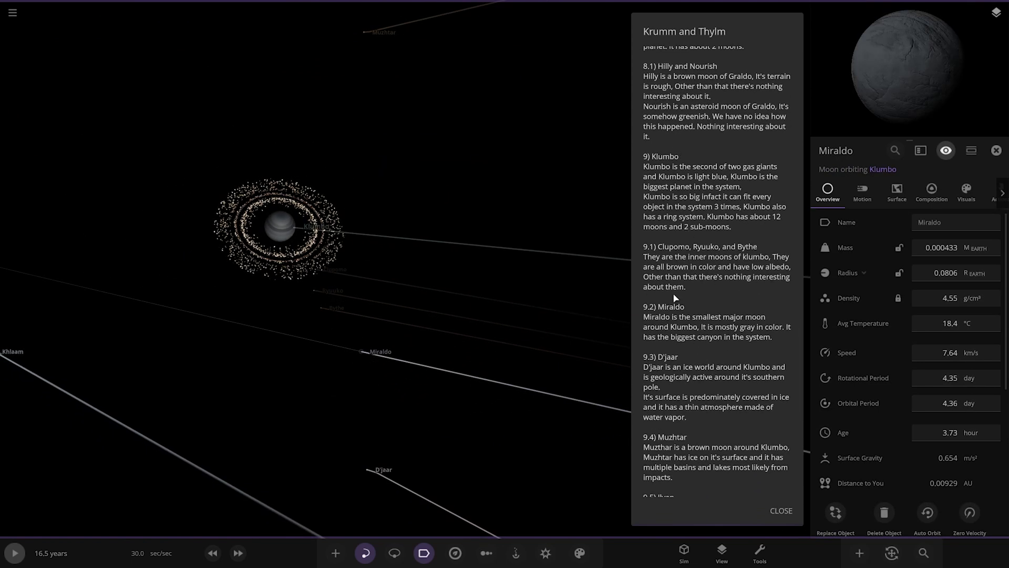
pyautogui.scroll(-3)
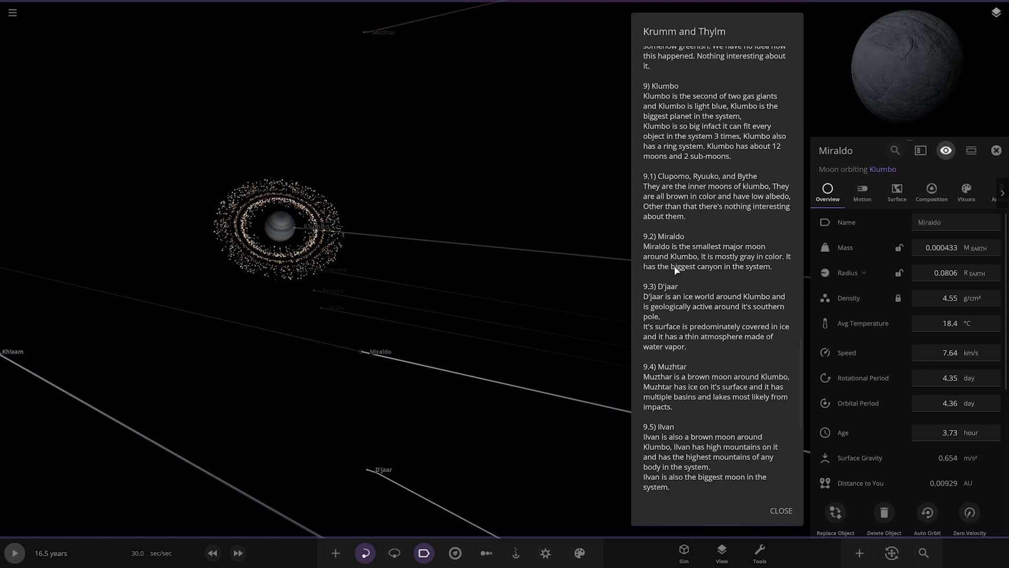
pyautogui.moveTo(642, 276)
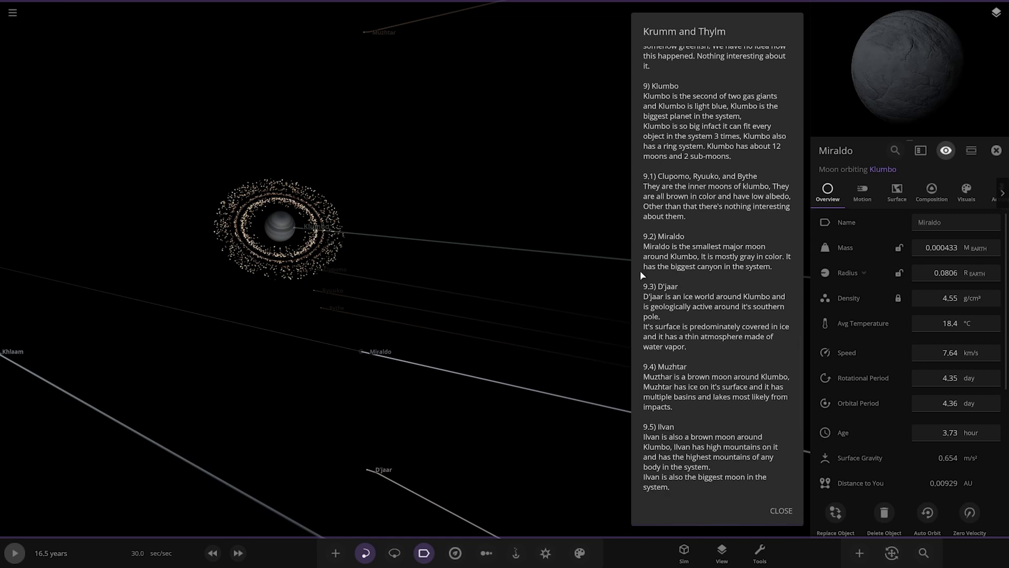
pyautogui.click(358, 433)
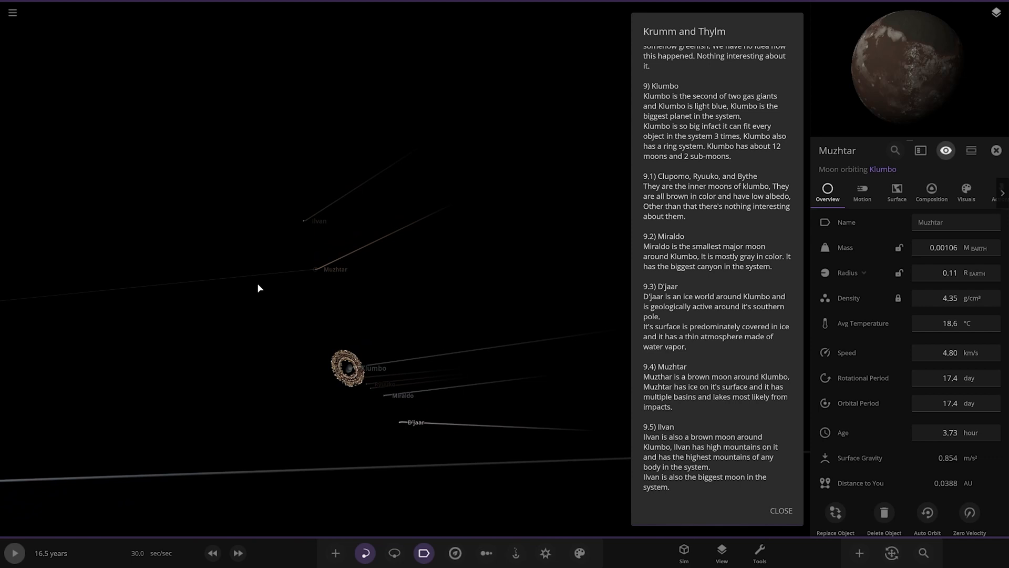
pyautogui.scroll(-3)
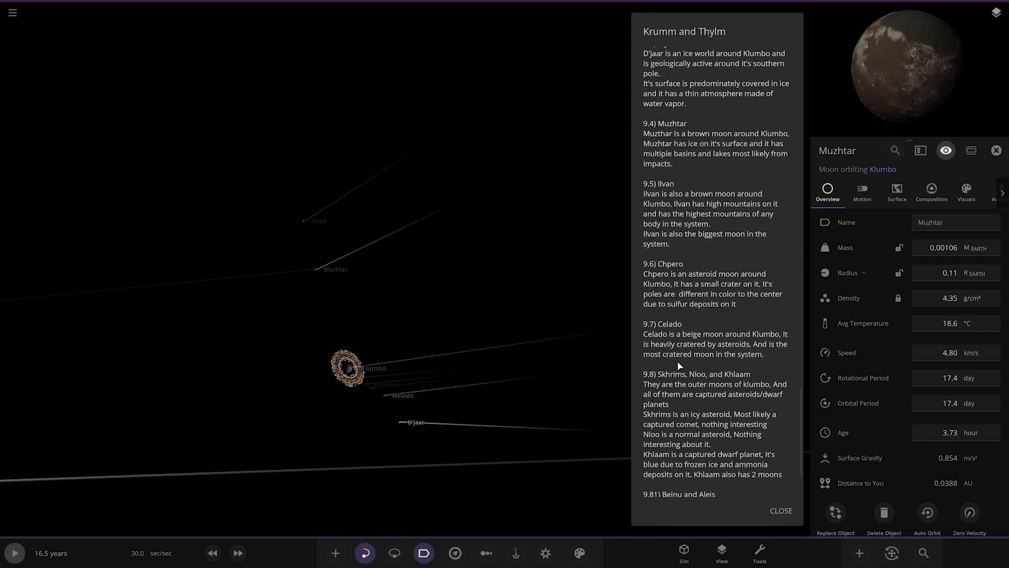
pyautogui.scroll(-3)
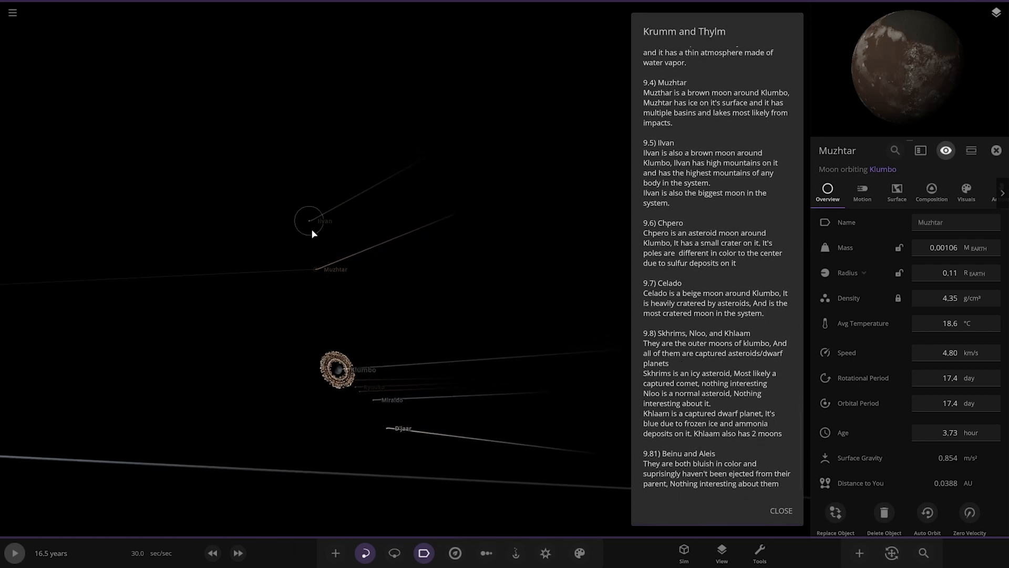
# Select the moons Ilvan, Chpero, Celado and the icy asteroid Skhrims in turn.
pyautogui.click(309, 221)
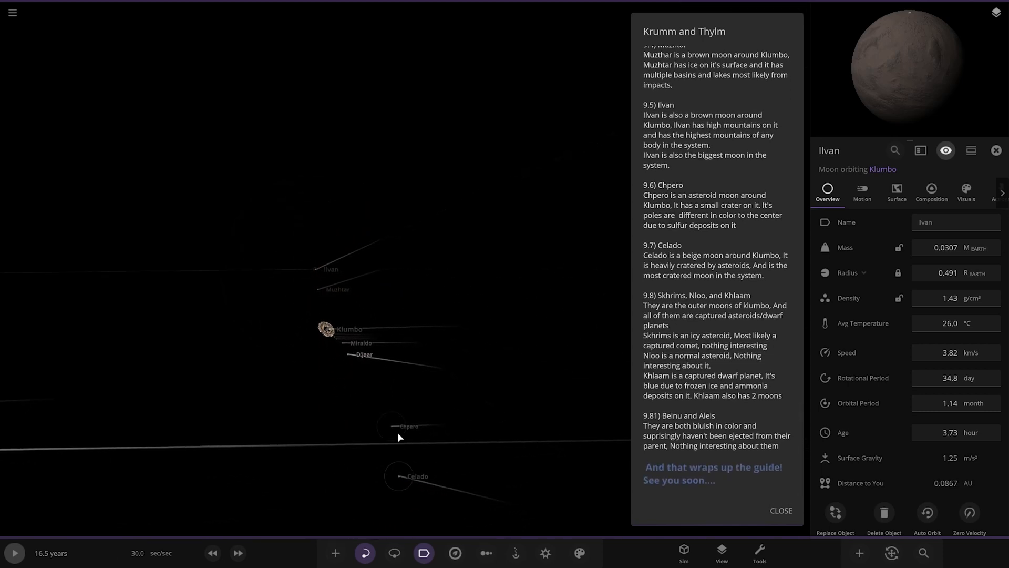
pyautogui.click(407, 427)
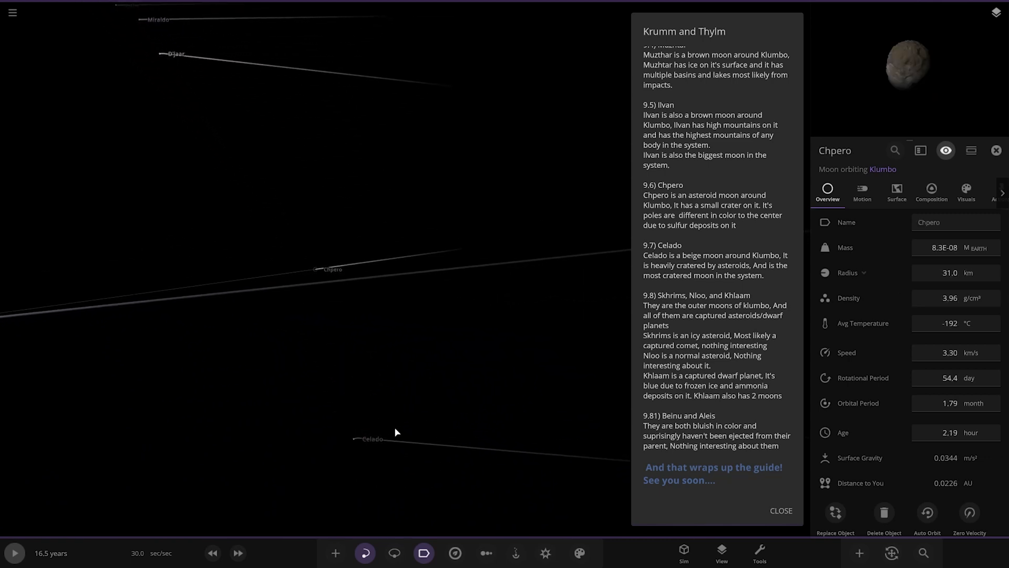
pyautogui.click(371, 439)
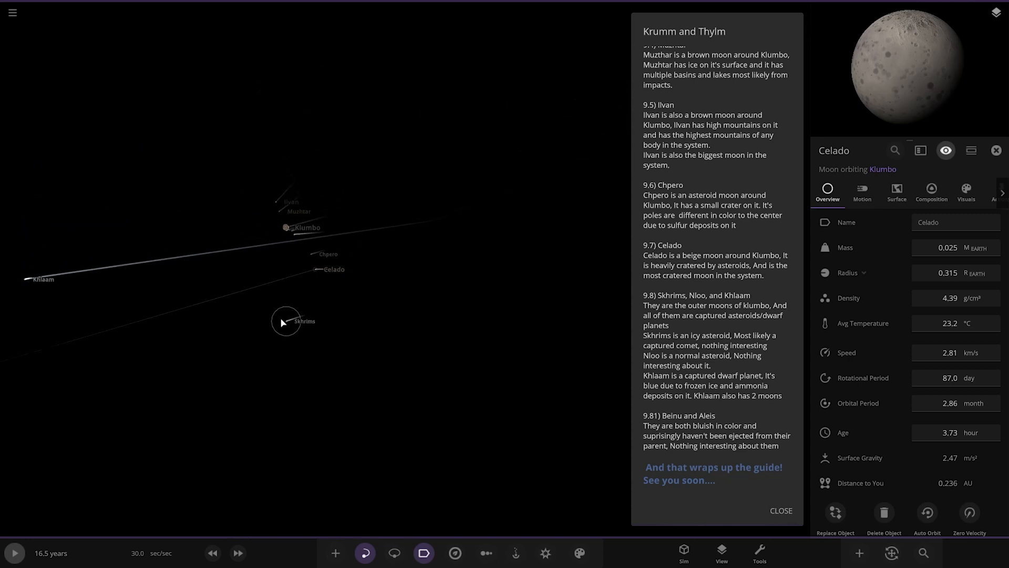
pyautogui.click(286, 322)
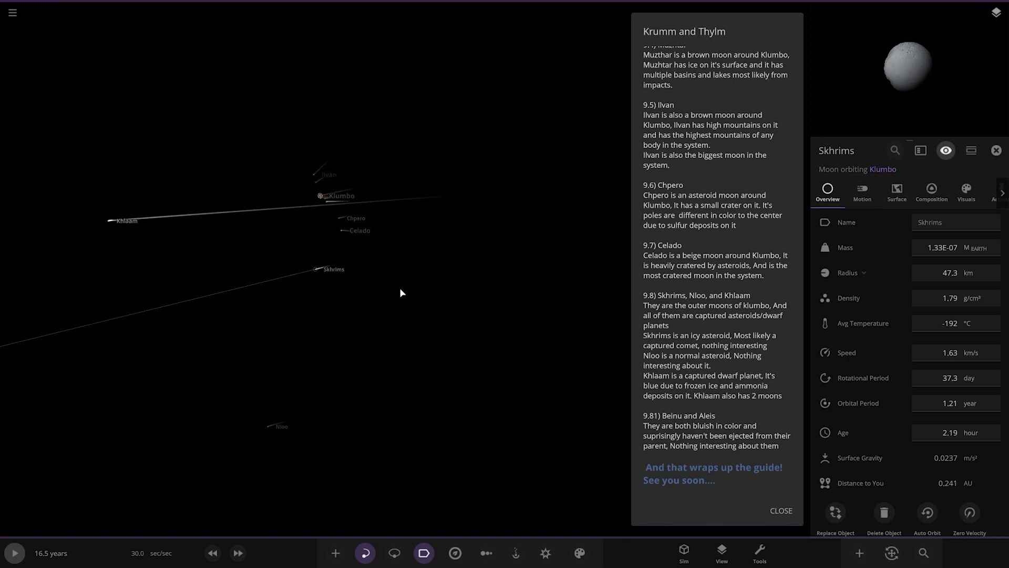
pyautogui.moveTo(637, 323)
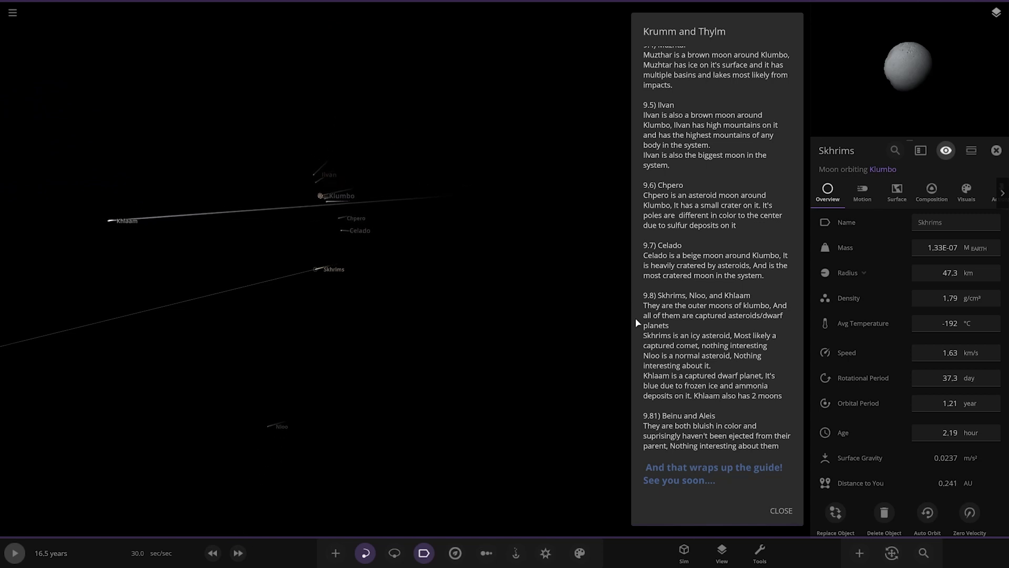
pyautogui.moveTo(675, 365)
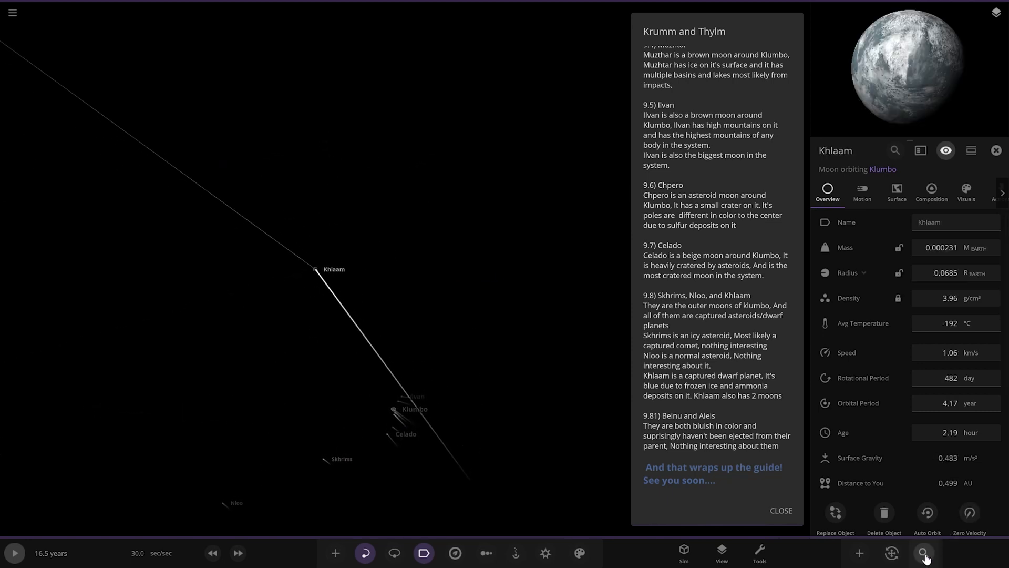
# Search for the moon Beinu near Khlaam and close the guide panel.
pyautogui.click(923, 553)
pyautogui.write('bei')
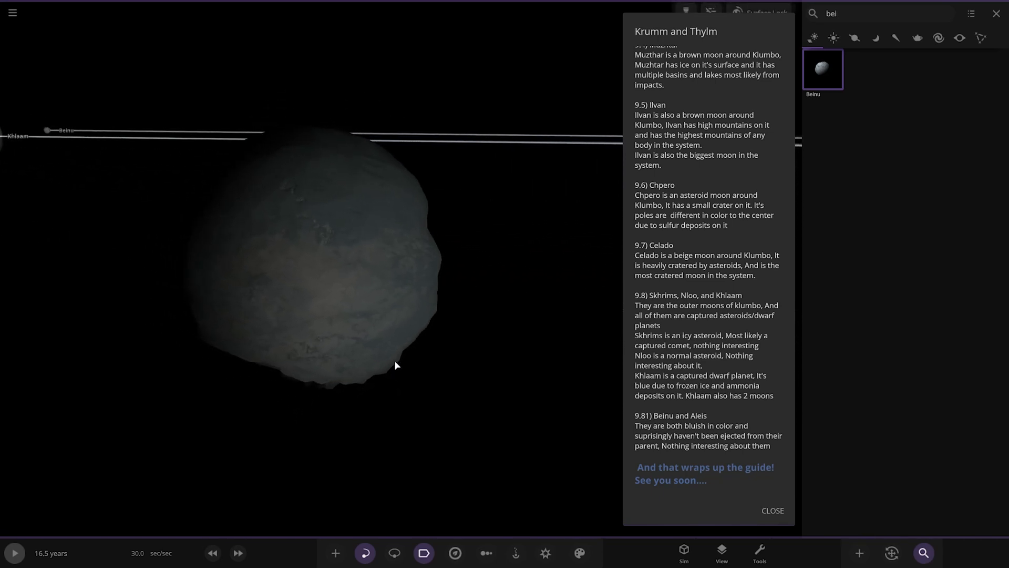
pyautogui.click(772, 511)
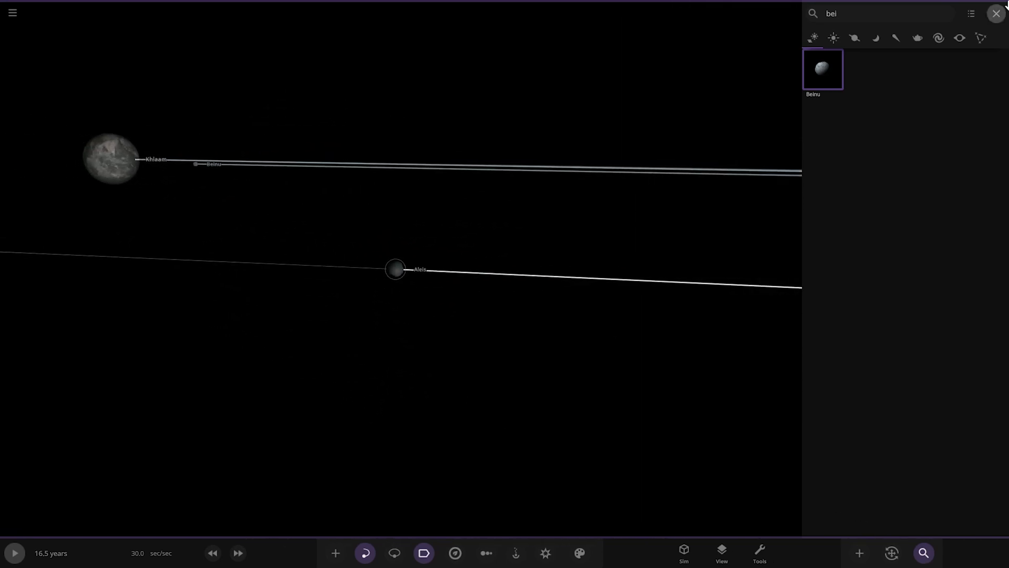